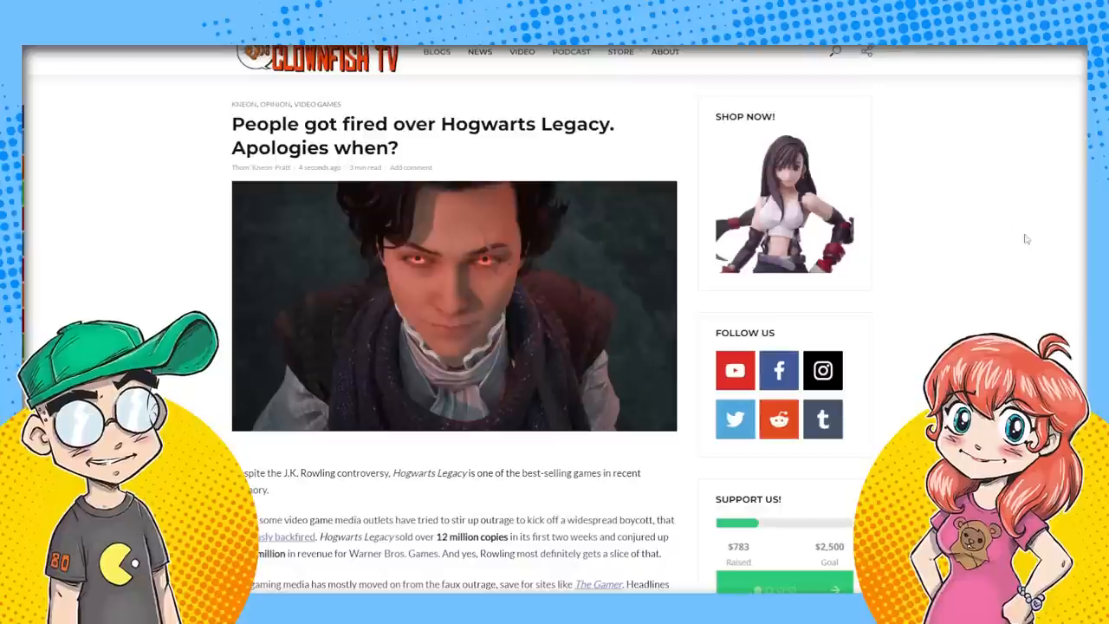
pyautogui.moveTo(1039, 265)
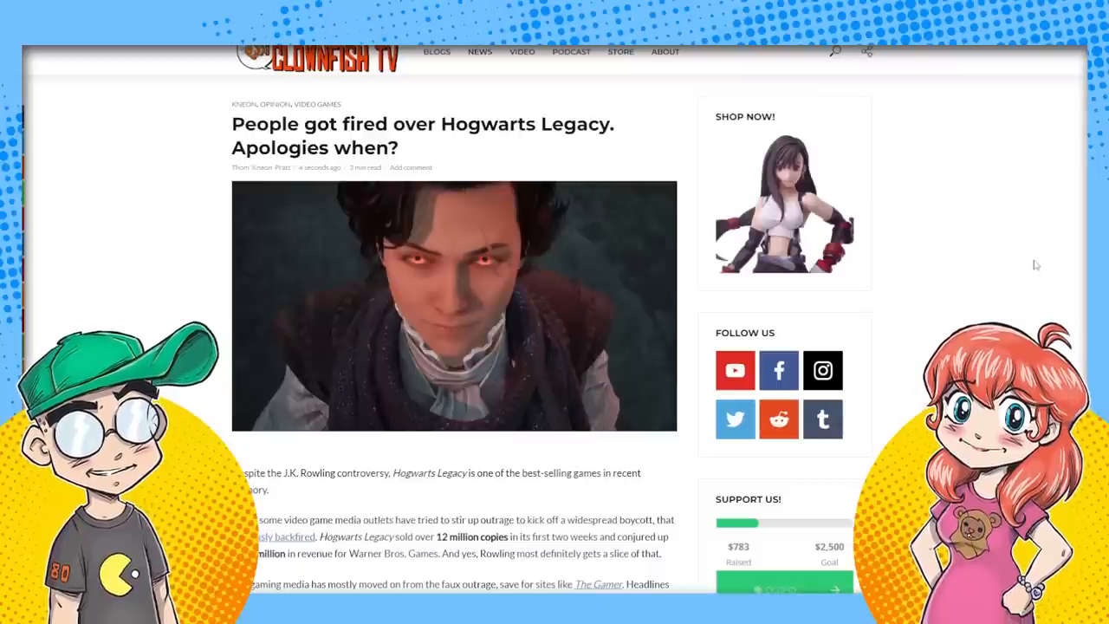
# Scroll the Game Rant 'Console Generation's Skyrim' article past its header image to the opening paragraph.
pyautogui.click(598, 585)
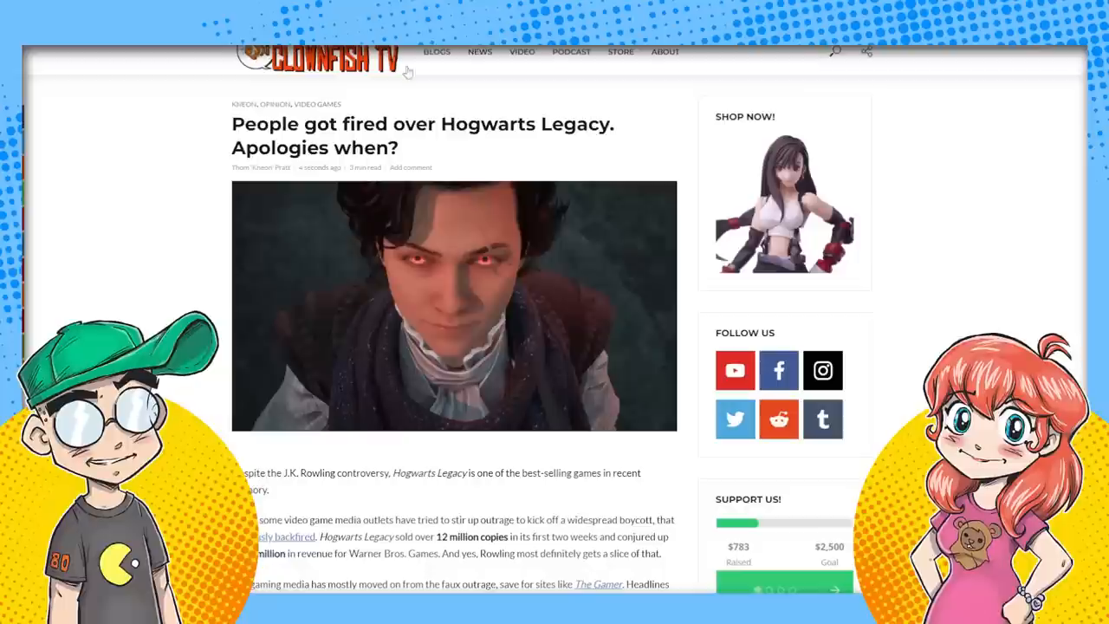
pyautogui.moveTo(1008, 268)
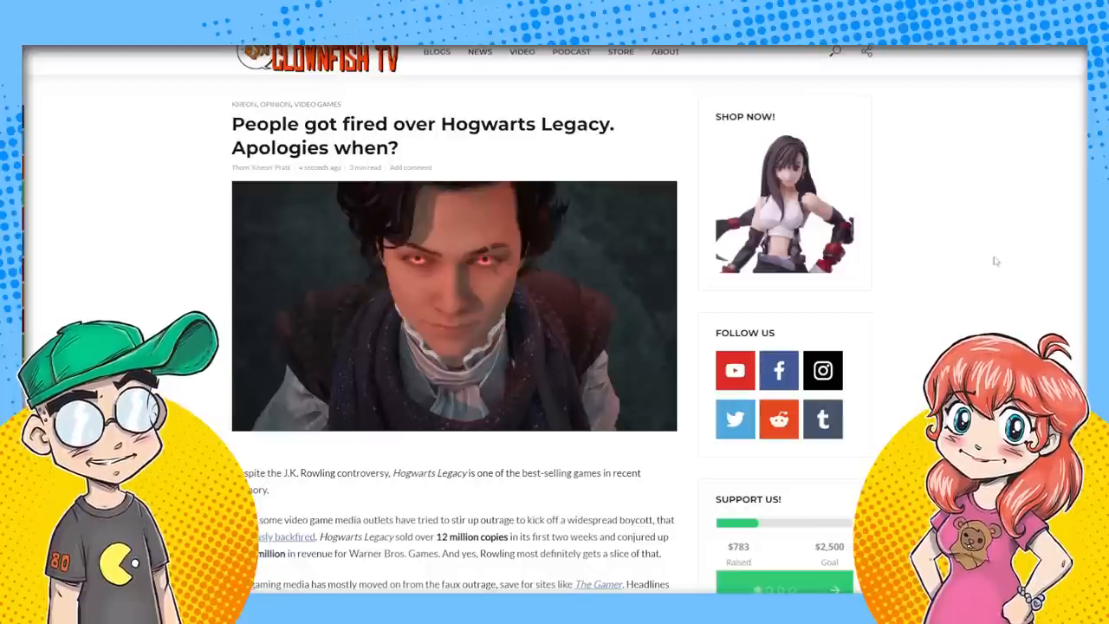
pyautogui.moveTo(709, 240)
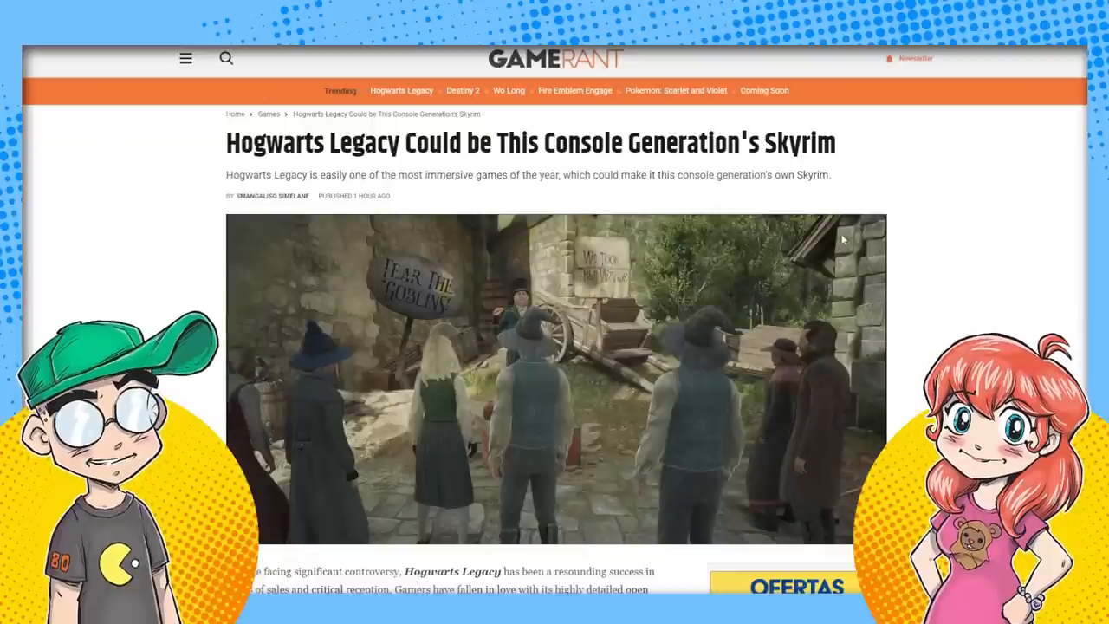
pyautogui.scroll(-3)
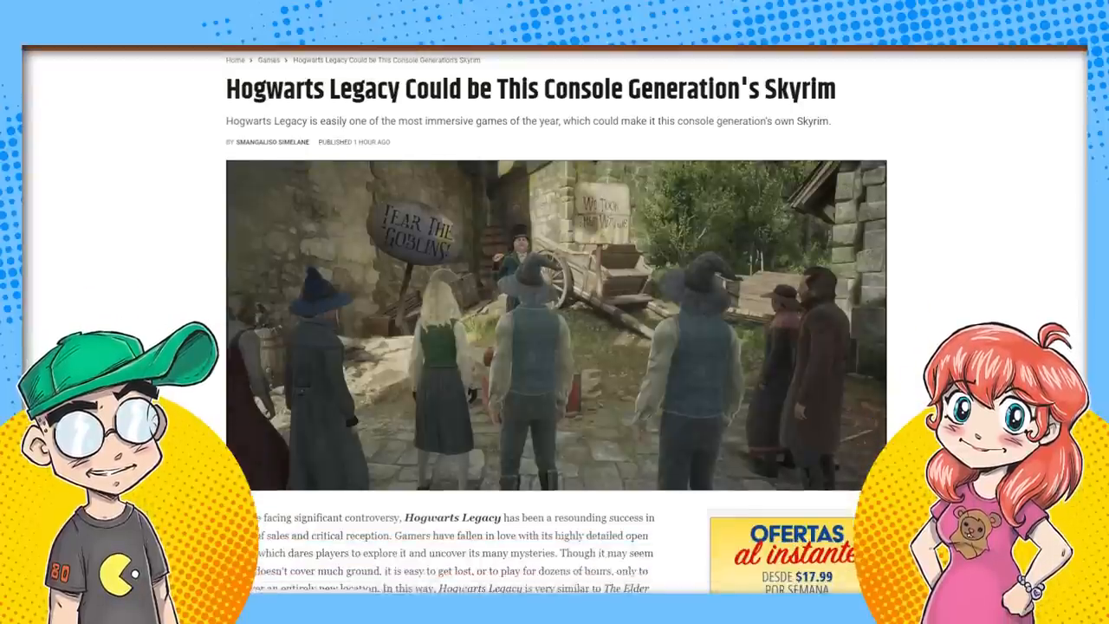
pyautogui.scroll(3)
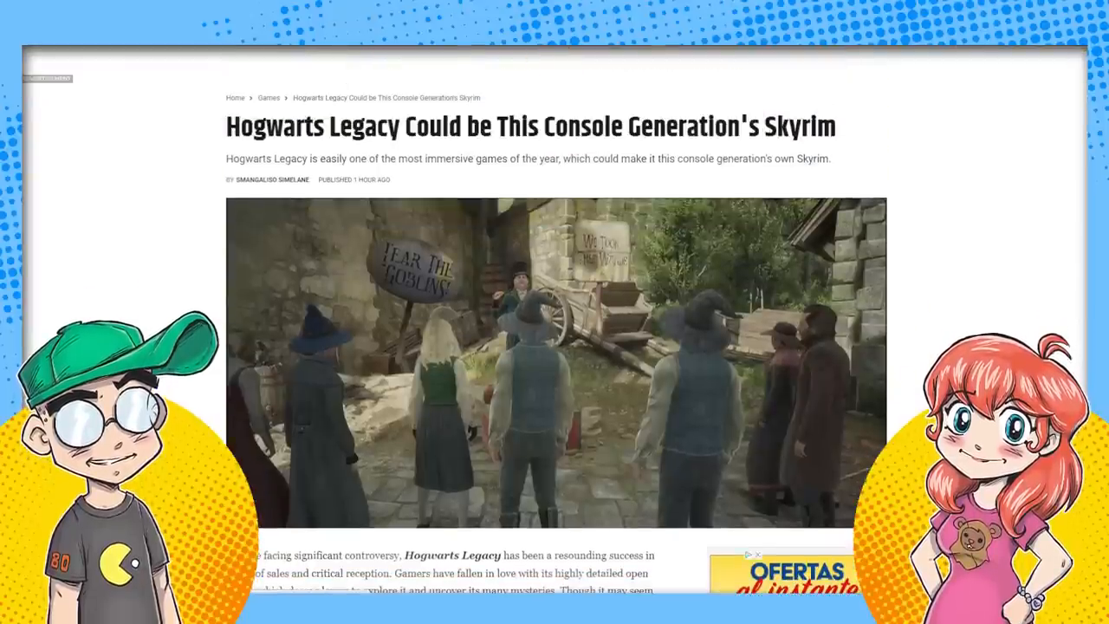
pyautogui.scroll(3)
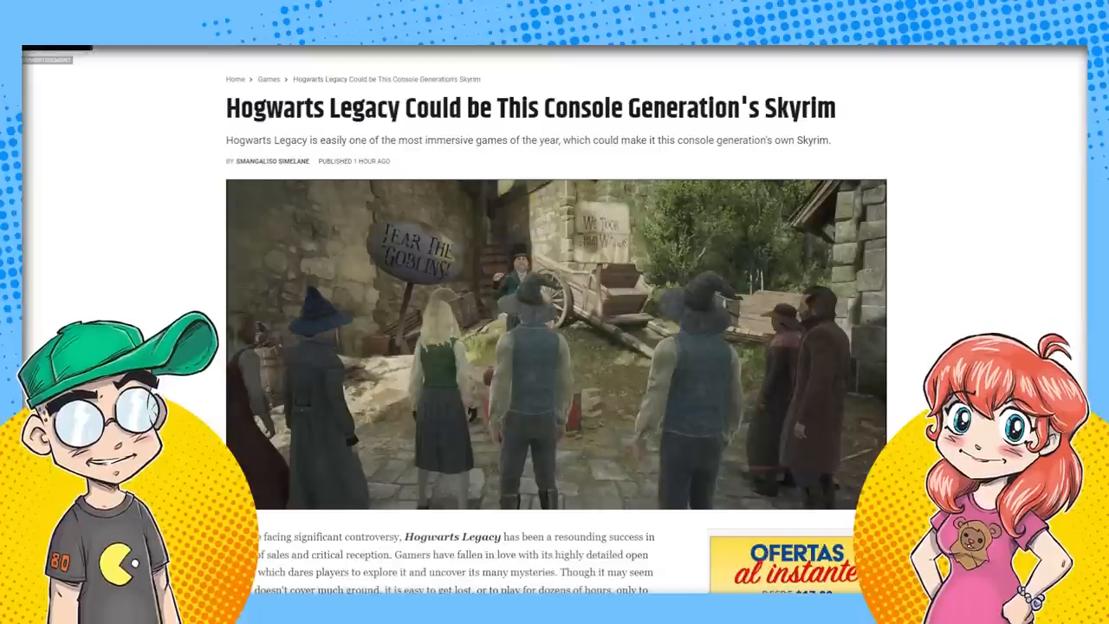
pyautogui.scroll(3)
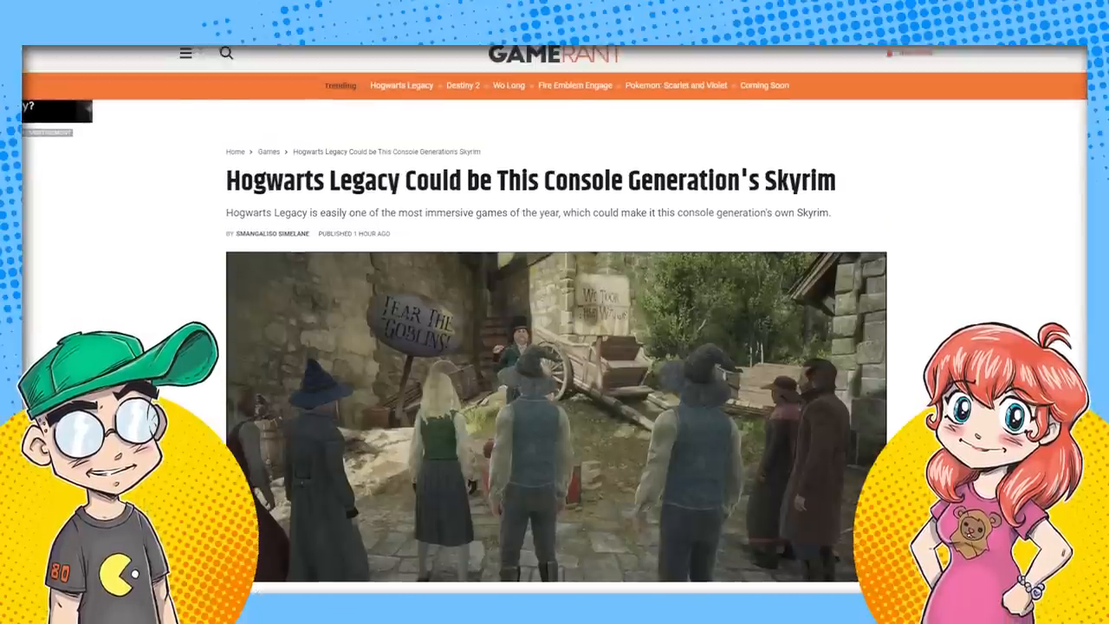
pyautogui.scroll(-3)
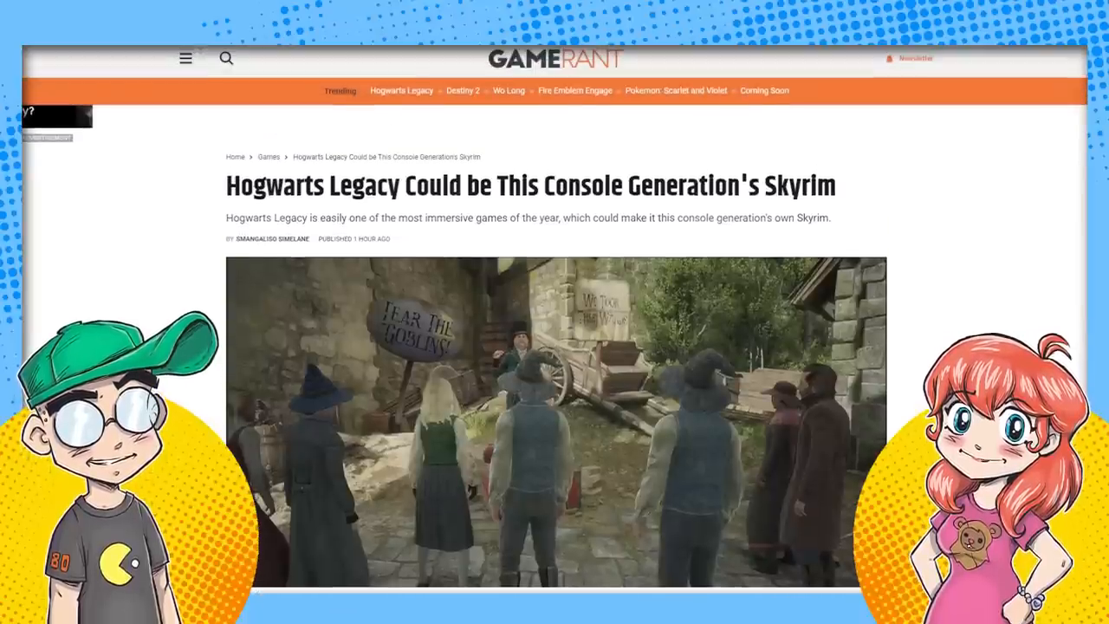
pyautogui.scroll(-3)
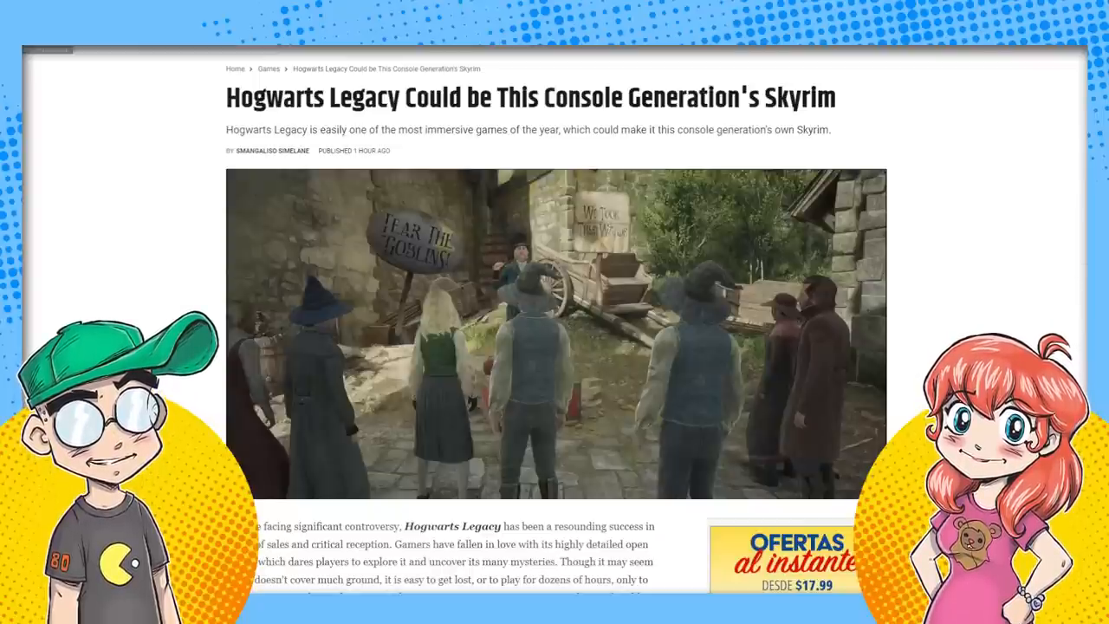
pyautogui.scroll(-3)
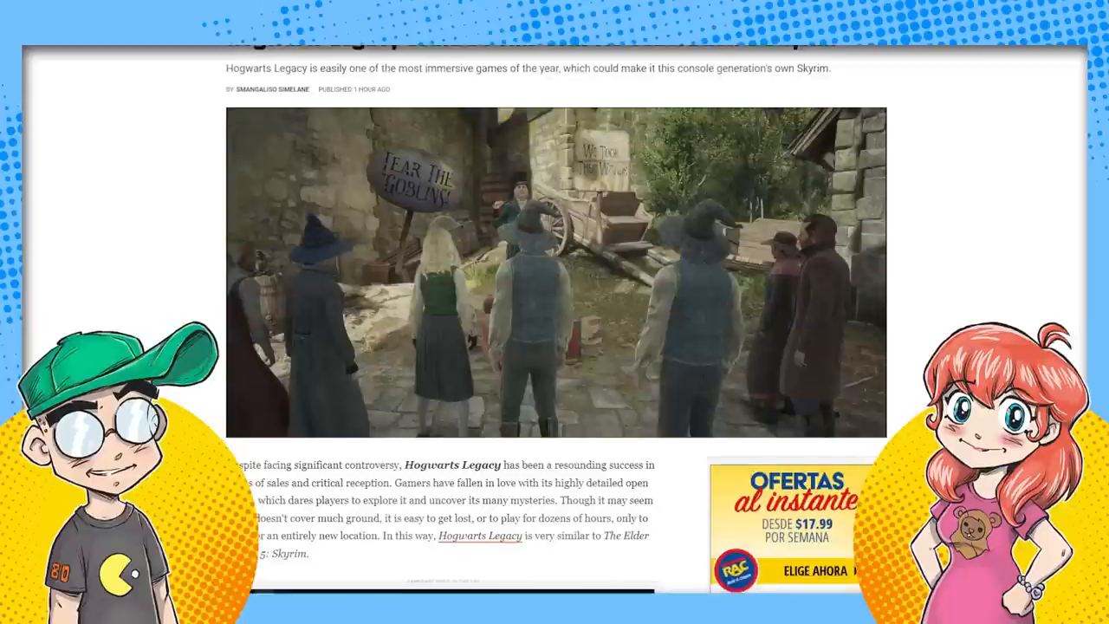
pyautogui.scroll(-3)
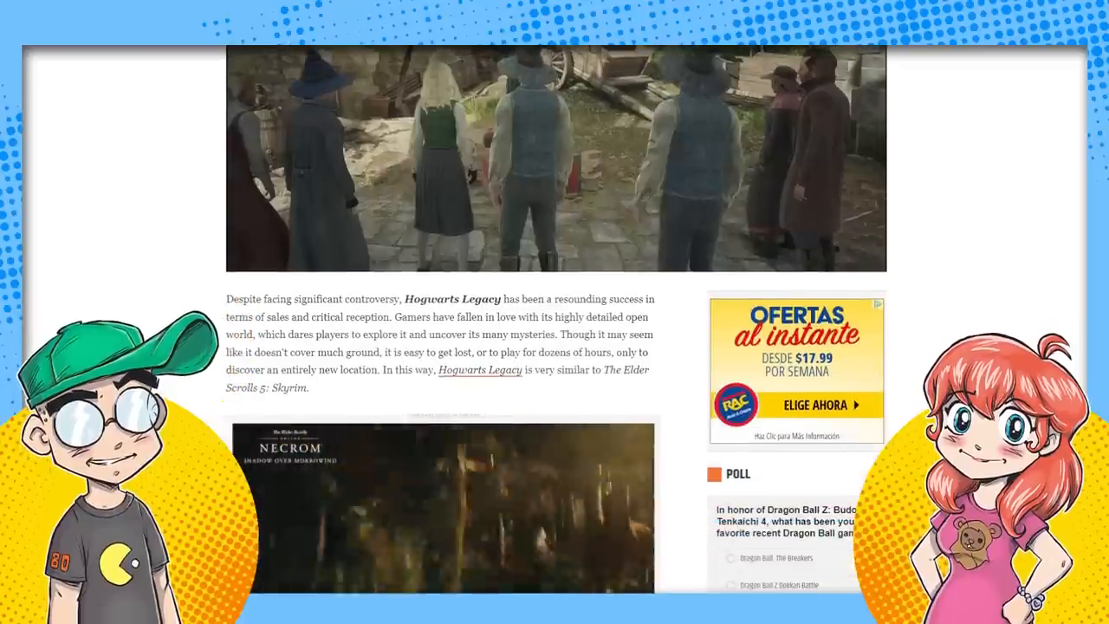
pyautogui.scroll(-3)
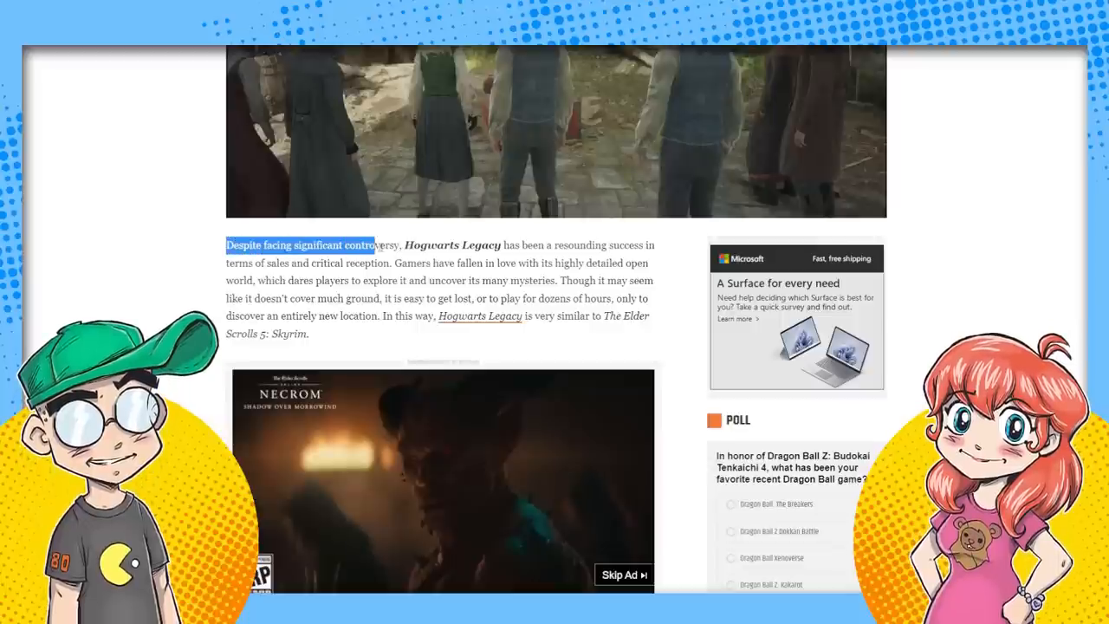
# Clear the opening highlight, scroll to the end, and highlight the Avalanche Software paragraph.
pyautogui.click(459, 263)
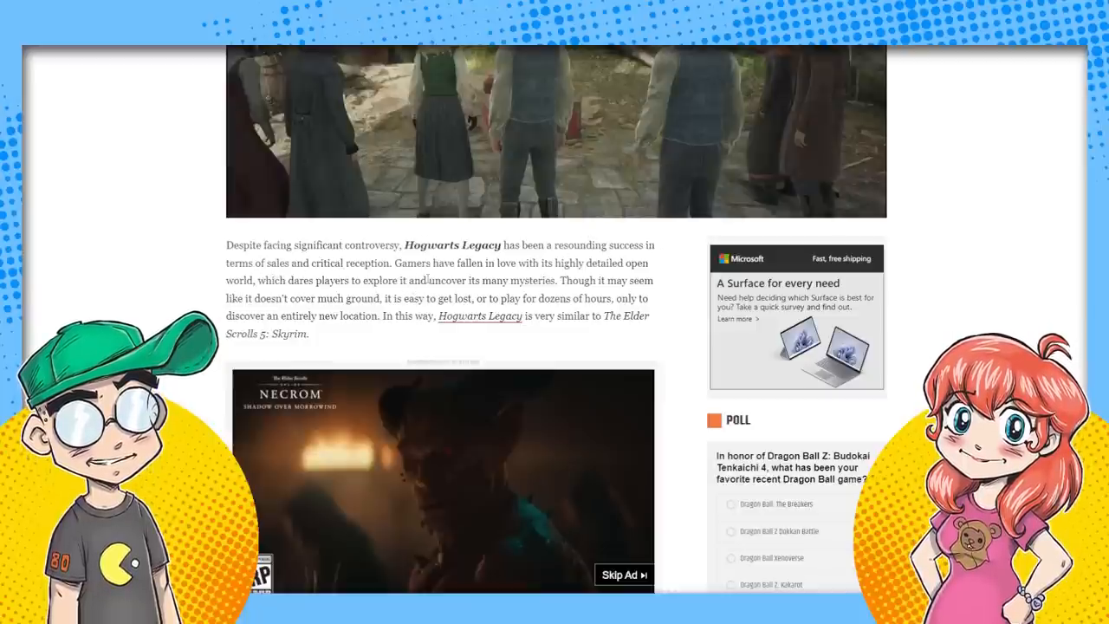
pyautogui.scroll(-3)
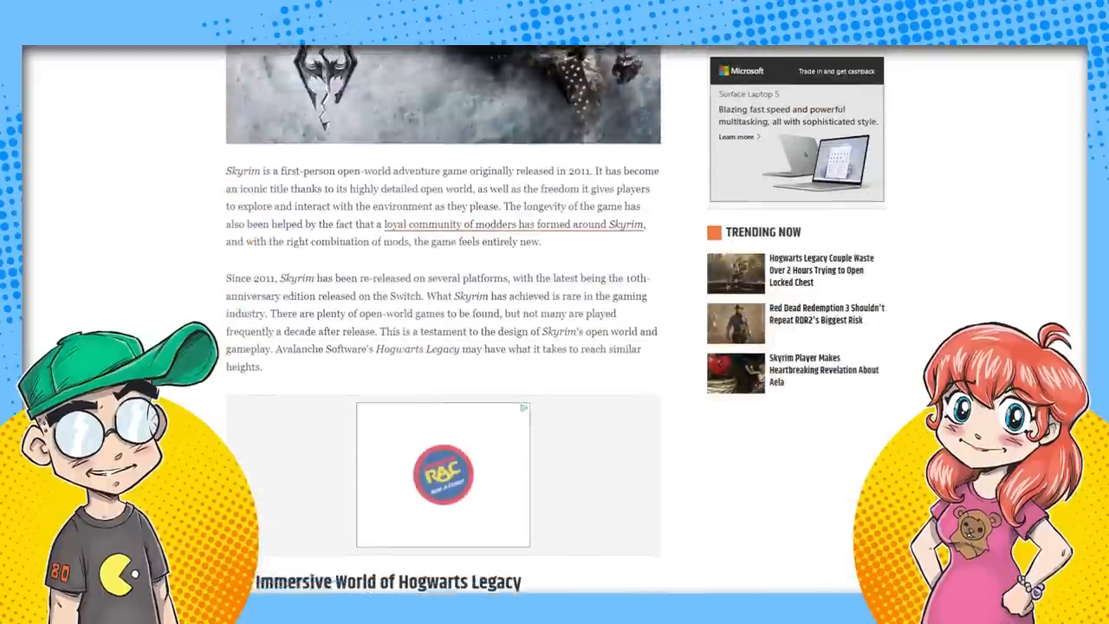
pyautogui.scroll(-3)
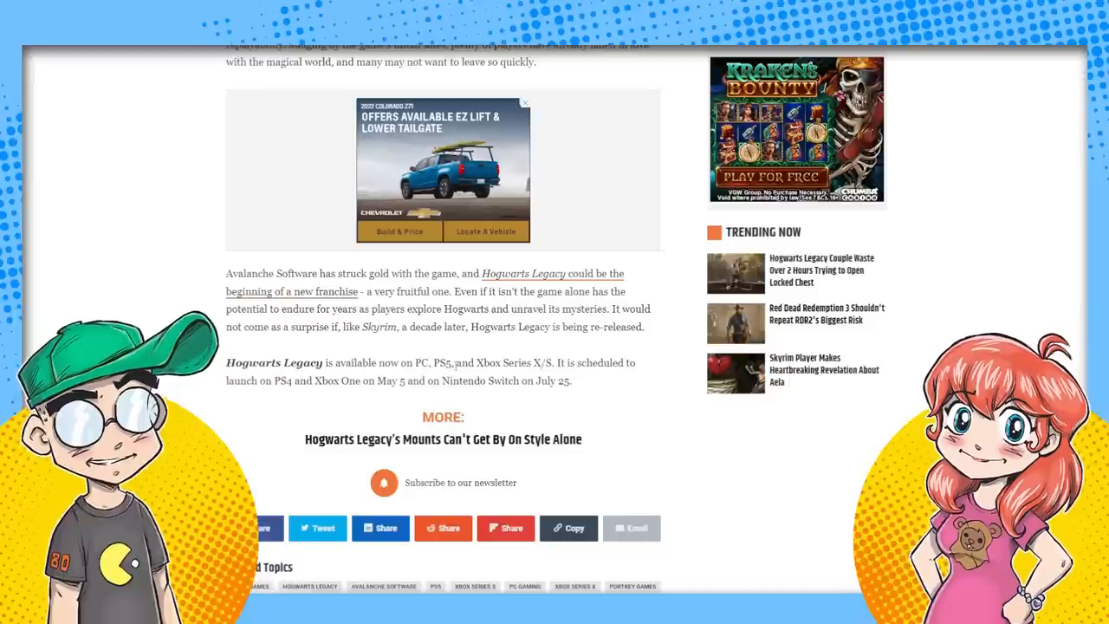
pyautogui.moveTo(606, 309); pyautogui.dragTo(646, 327)
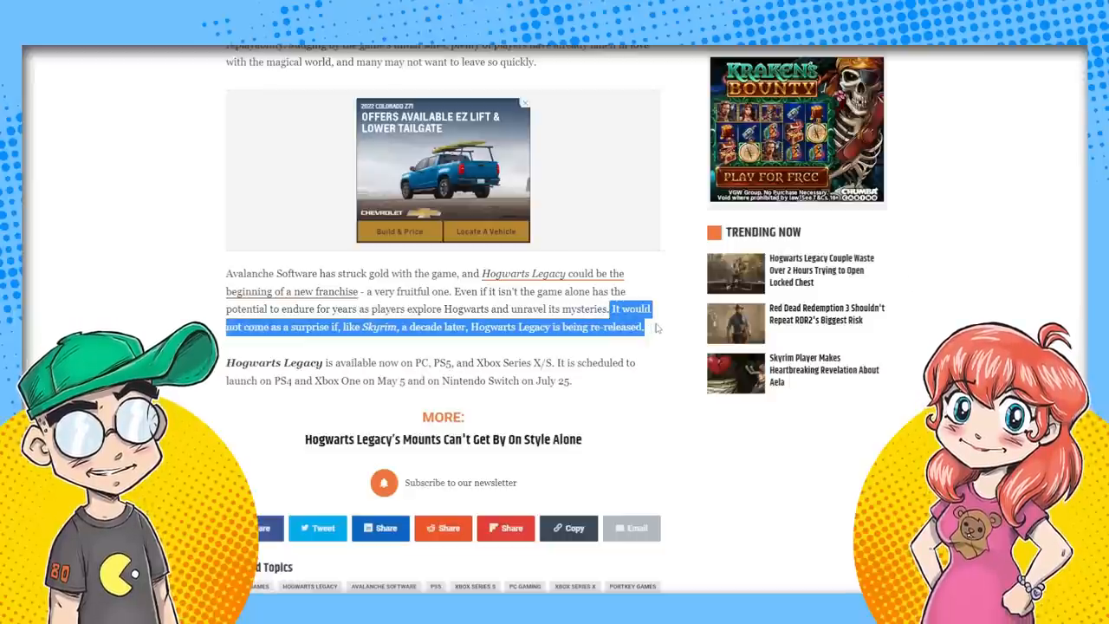
pyautogui.moveTo(1014, 237)
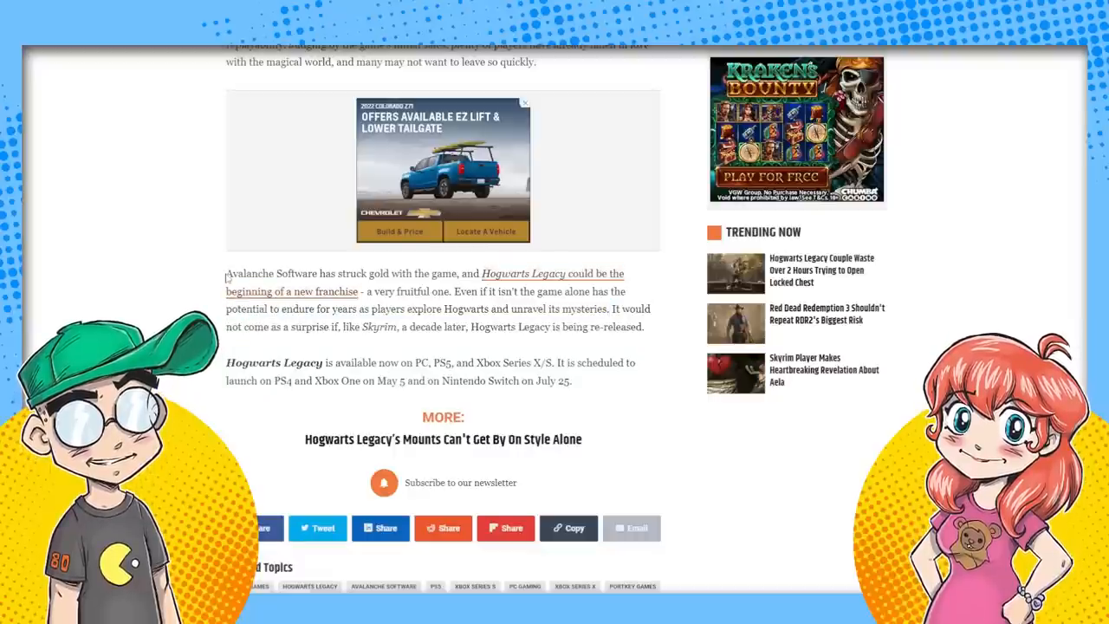
pyautogui.moveTo(227, 272); pyautogui.dragTo(643, 326)
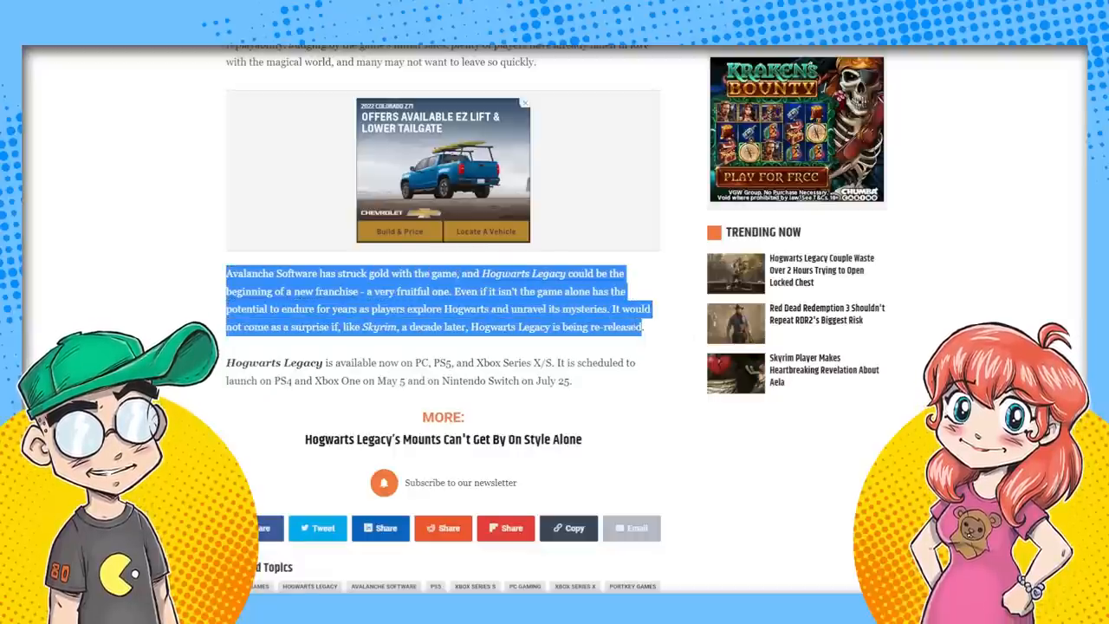
pyautogui.scroll(3)
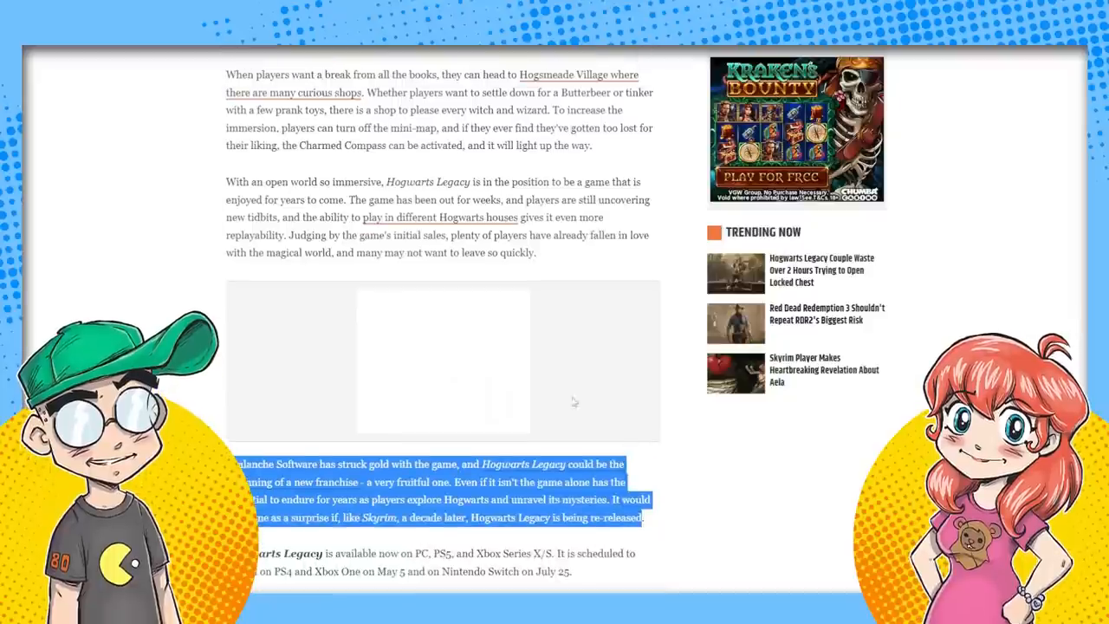
pyautogui.moveTo(607, 283)
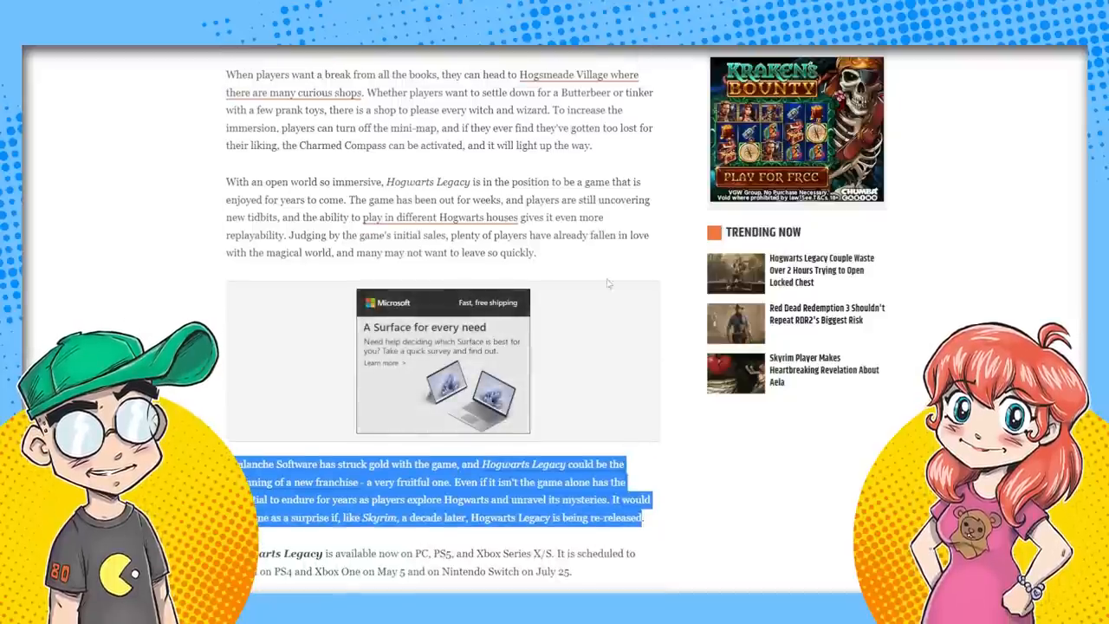
pyautogui.moveTo(613, 286)
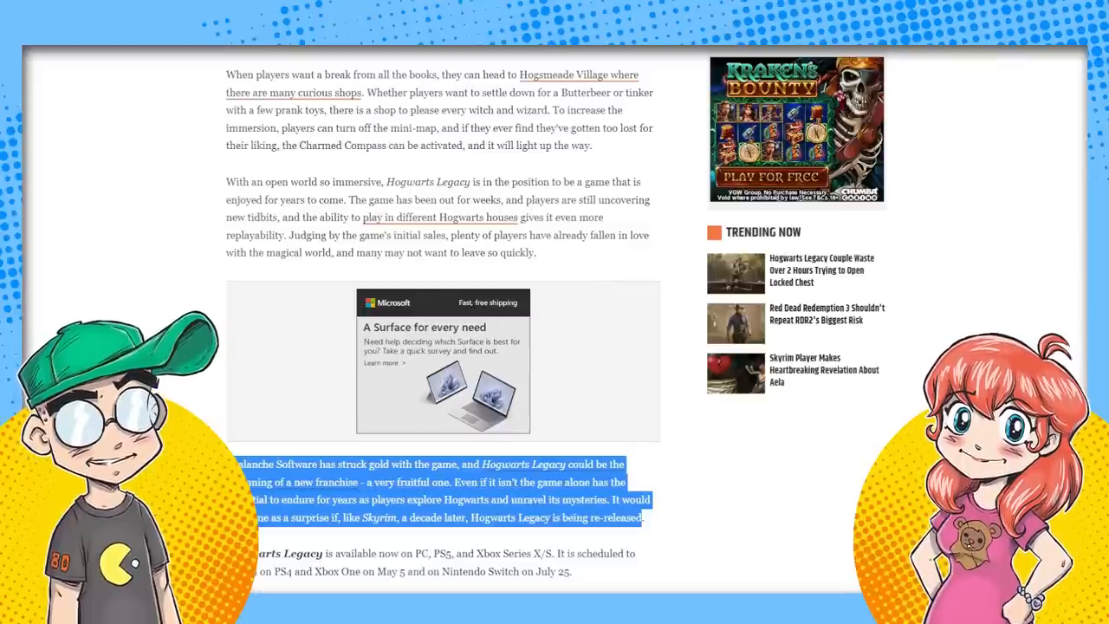
pyautogui.scroll(-3)
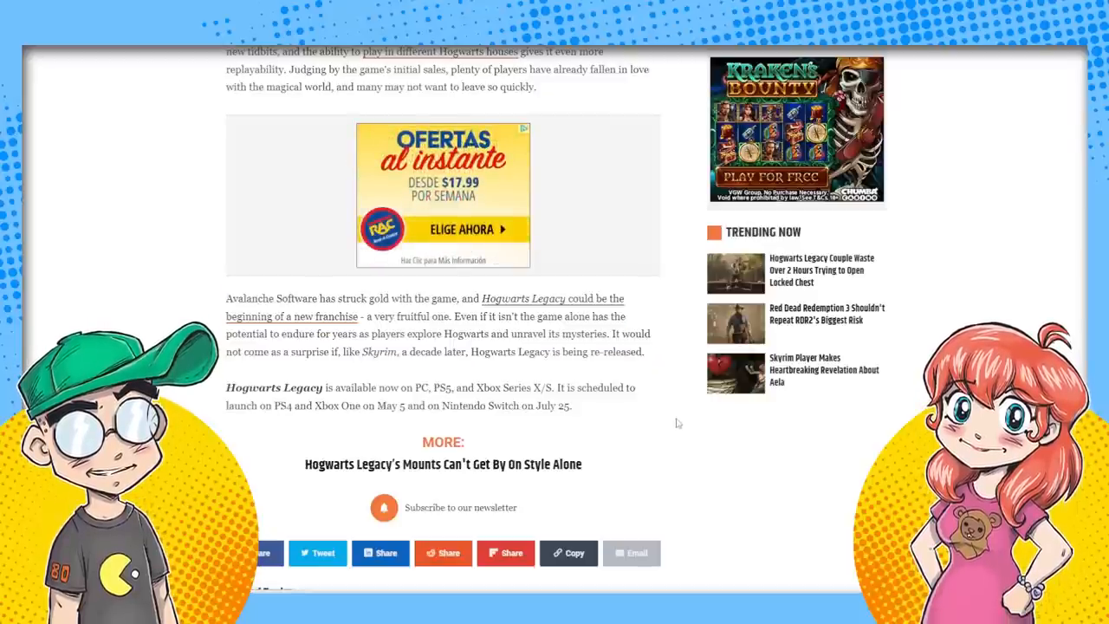
# Scroll back to the 'Since 2011, Skyrim has been re-released' passage of the Game Rant article.
pyautogui.scroll(-3)
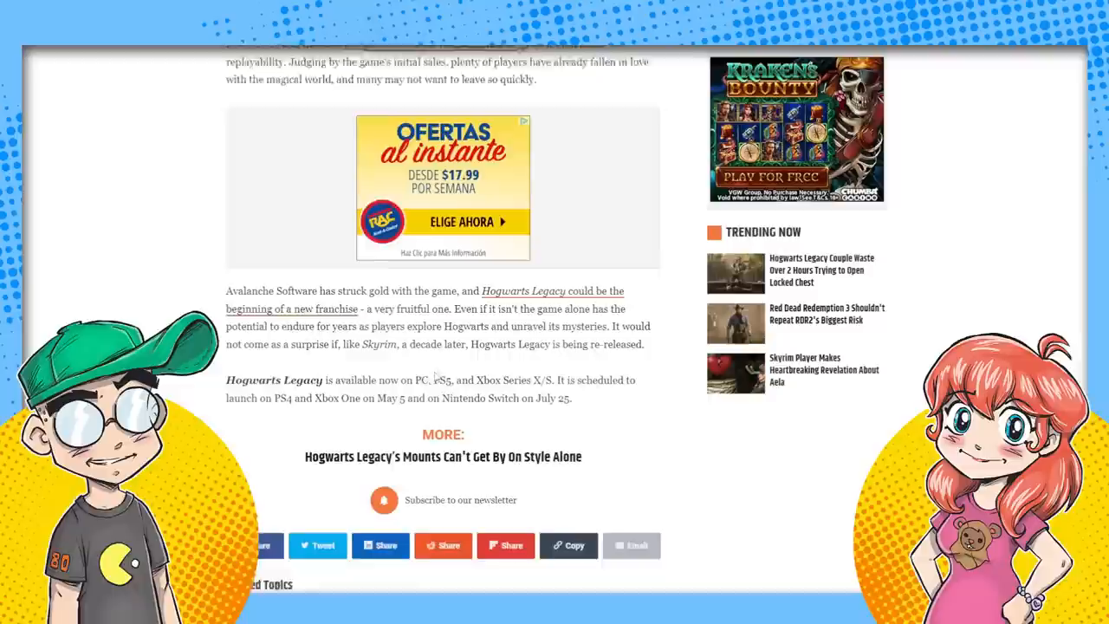
pyautogui.scroll(-3)
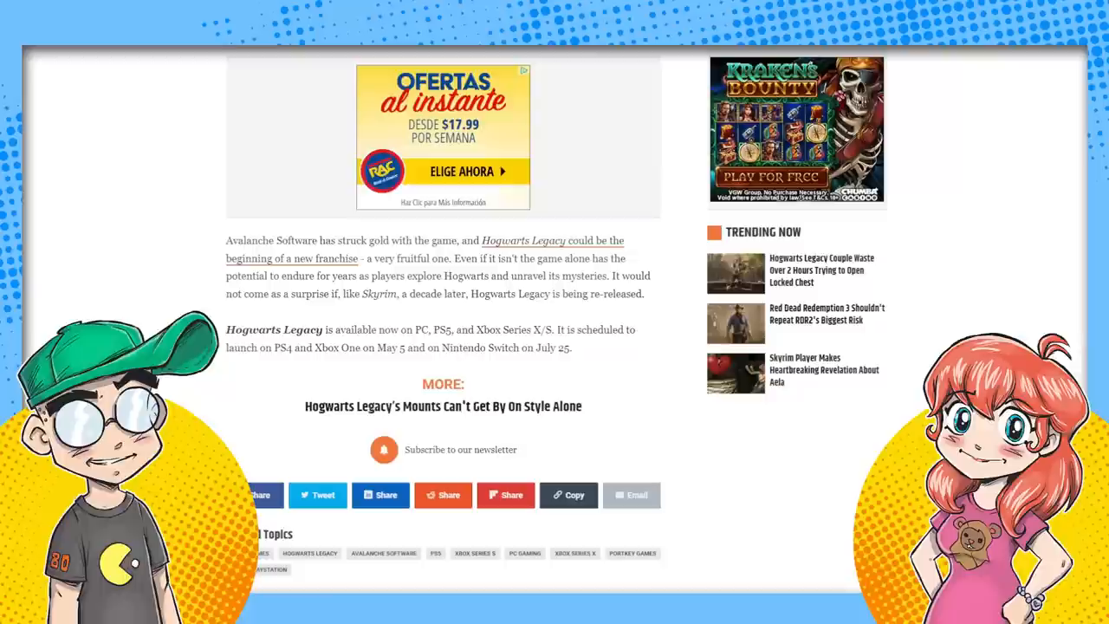
pyautogui.scroll(3)
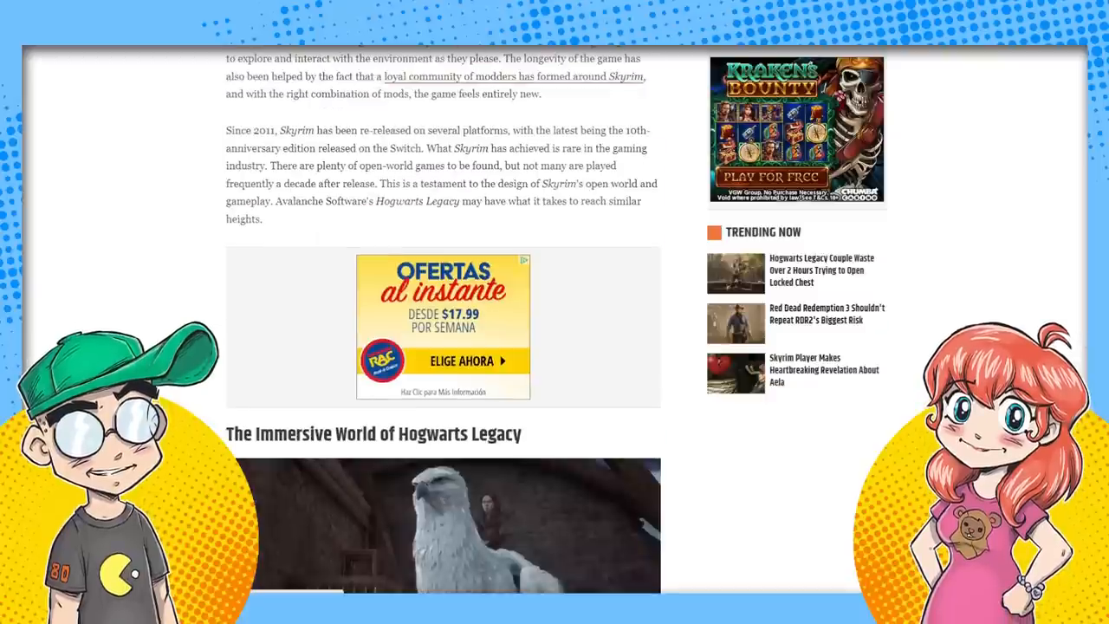
# Show the Clownfish TV 'People got fired over Hogwarts Legacy' article at its header and opening paragraphs.
pyautogui.scroll(-3)
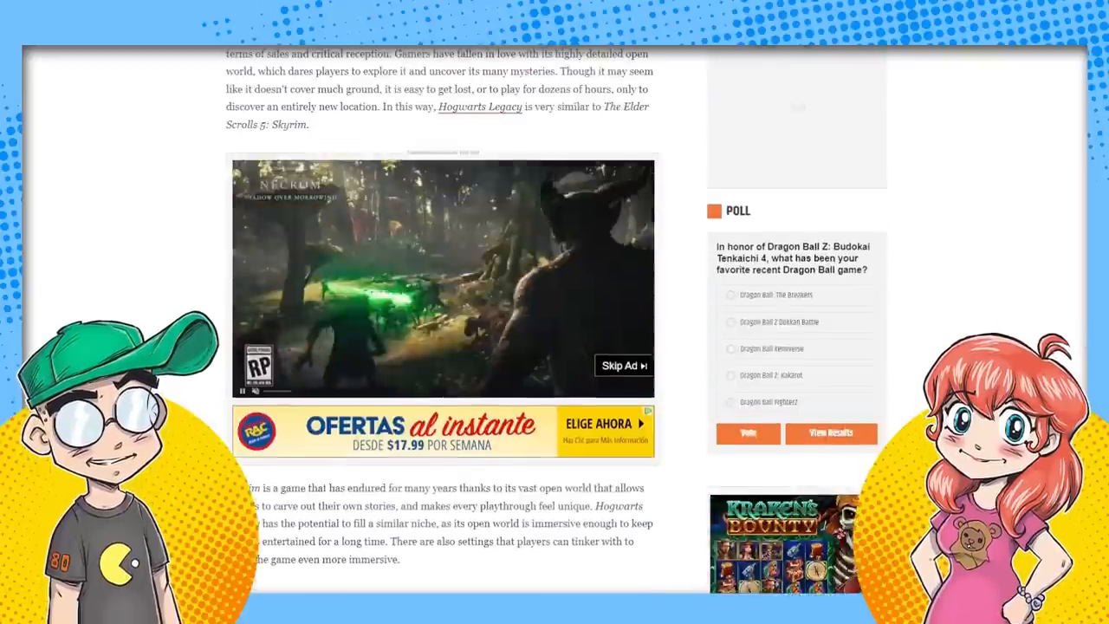
pyautogui.scroll(3)
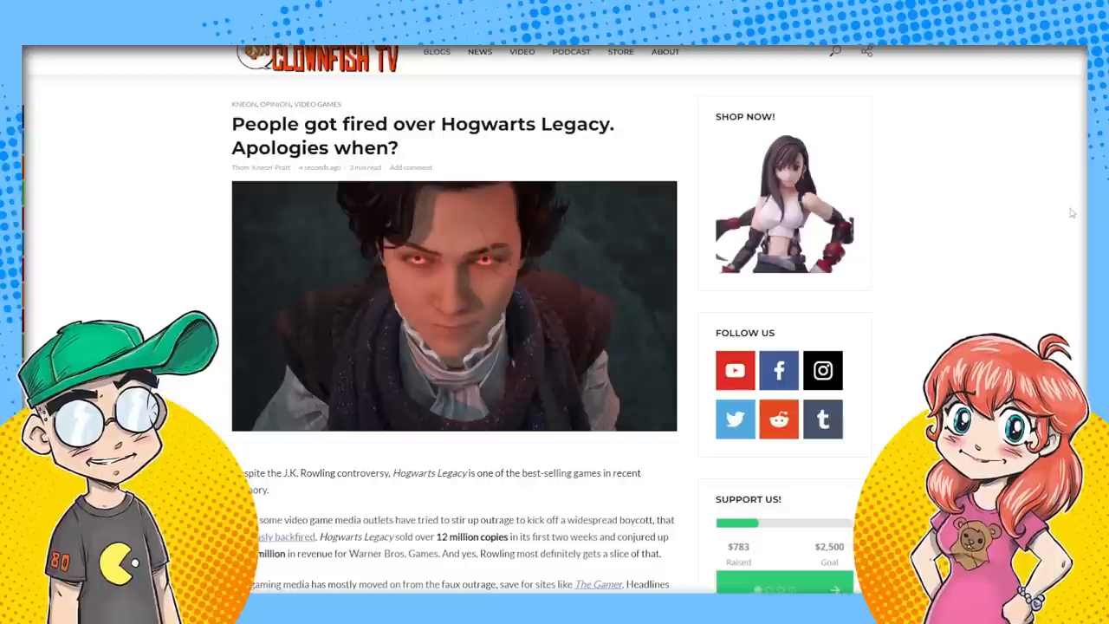
# Scroll past the Clownfish TV header image to the paragraphs on the fired developers and community manager.
pyautogui.scroll(-3)
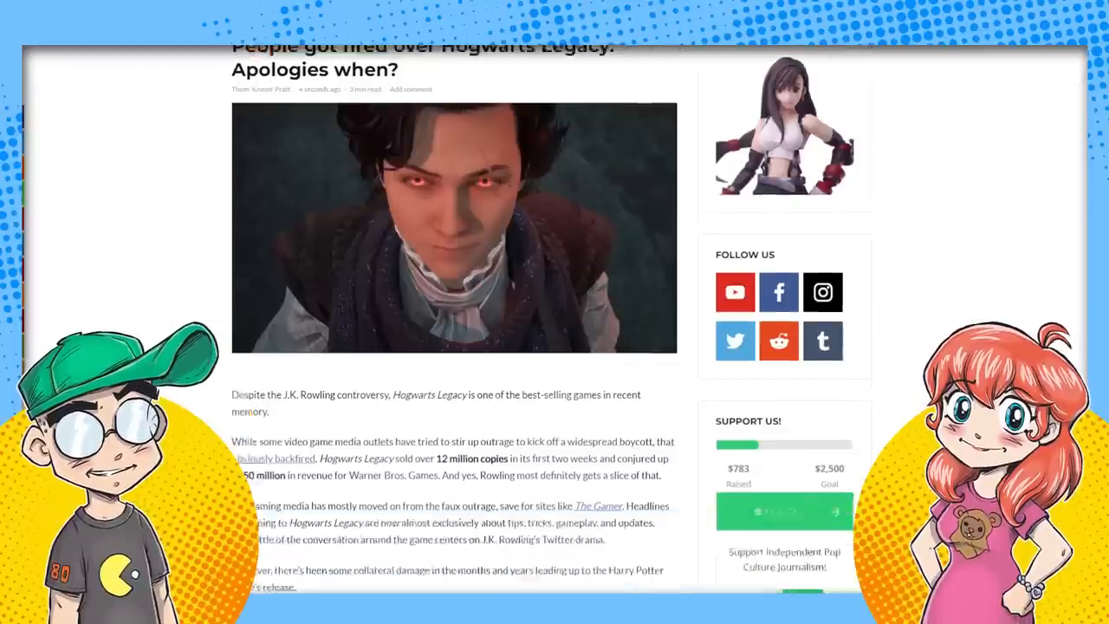
pyautogui.scroll(-3)
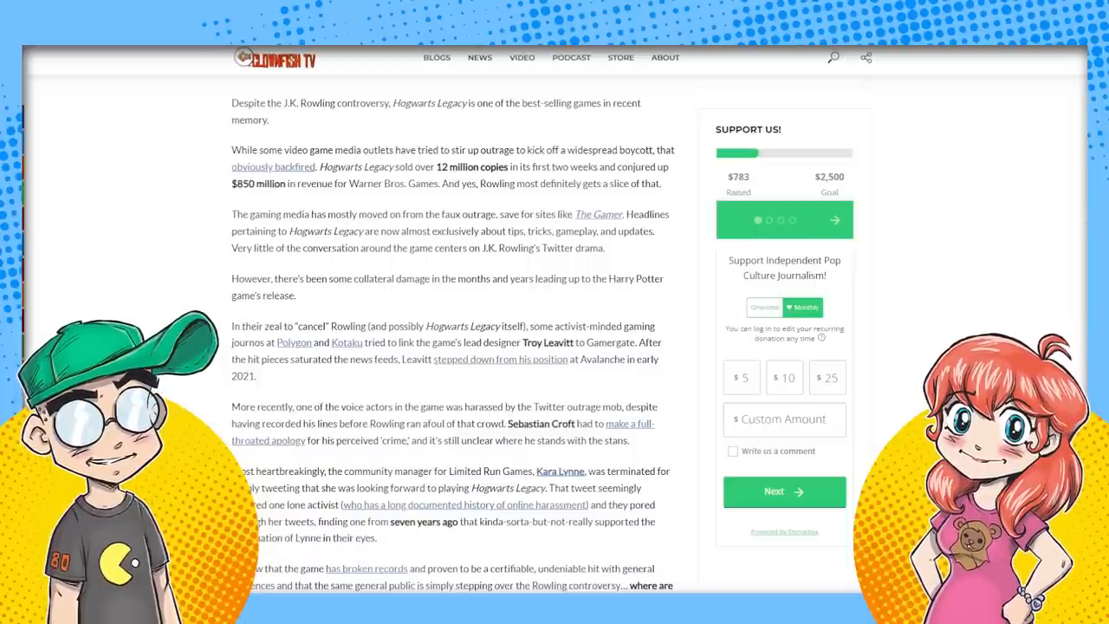
# Scroll down to the closing paragraphs about lawsuits and BBC apologies, above the share buttons.
pyautogui.scroll(-3)
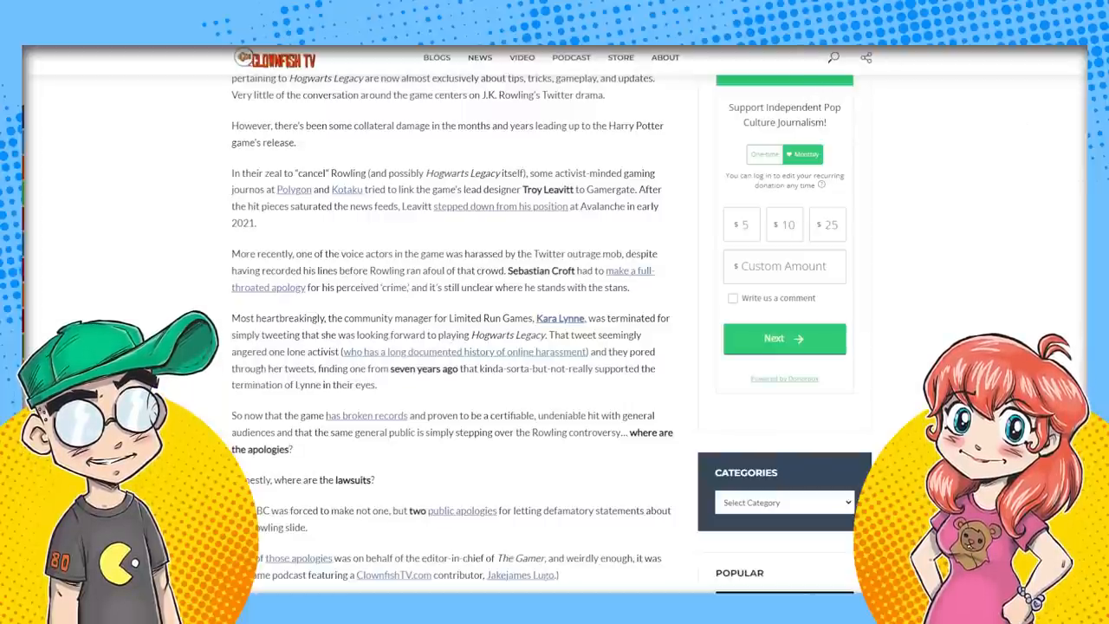
pyautogui.scroll(-3)
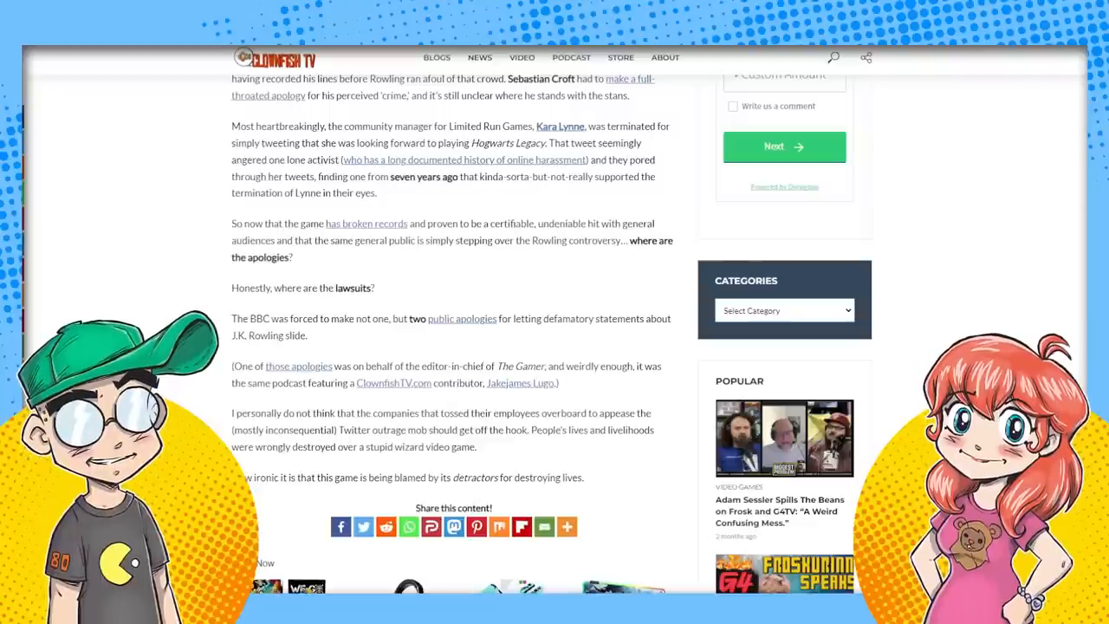
# Scroll up until the Clownfish TV headline and header image show at the top.
pyautogui.scroll(3)
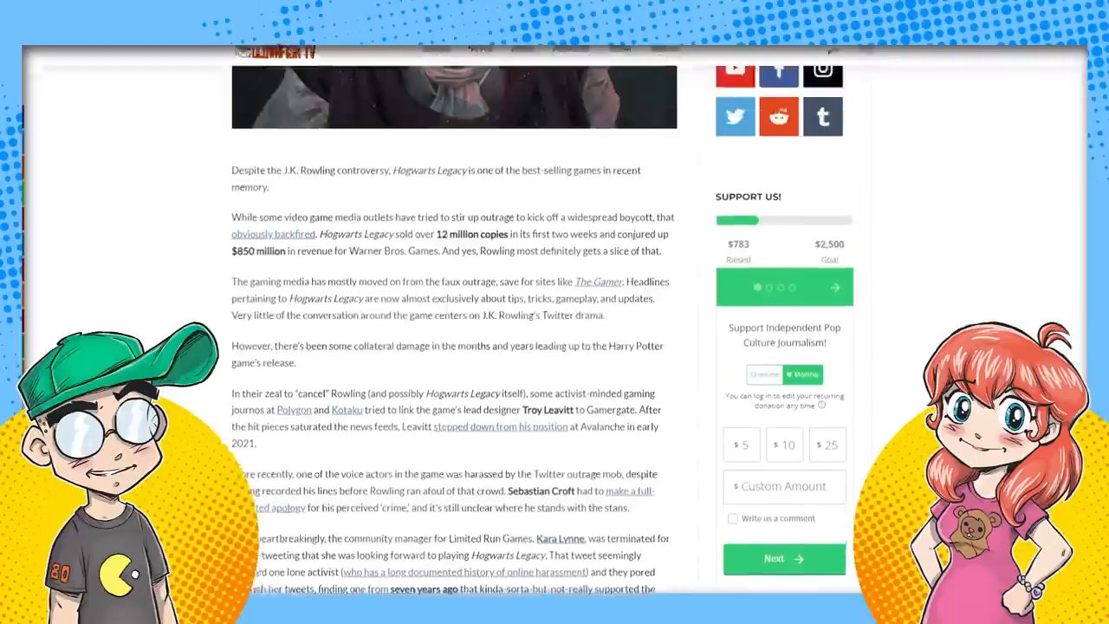
pyautogui.scroll(3)
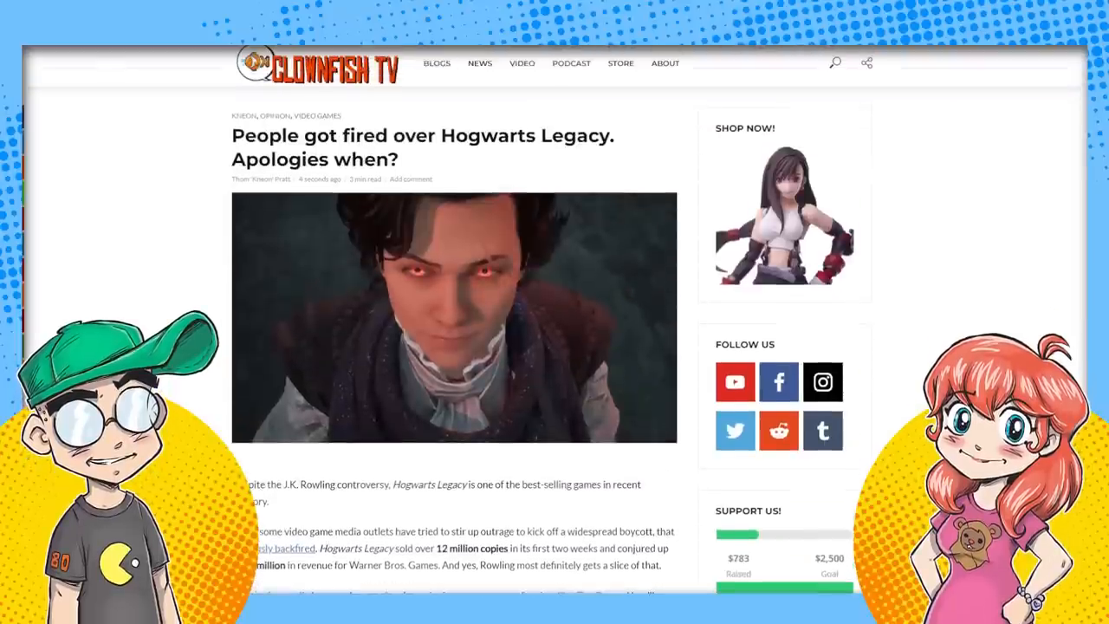